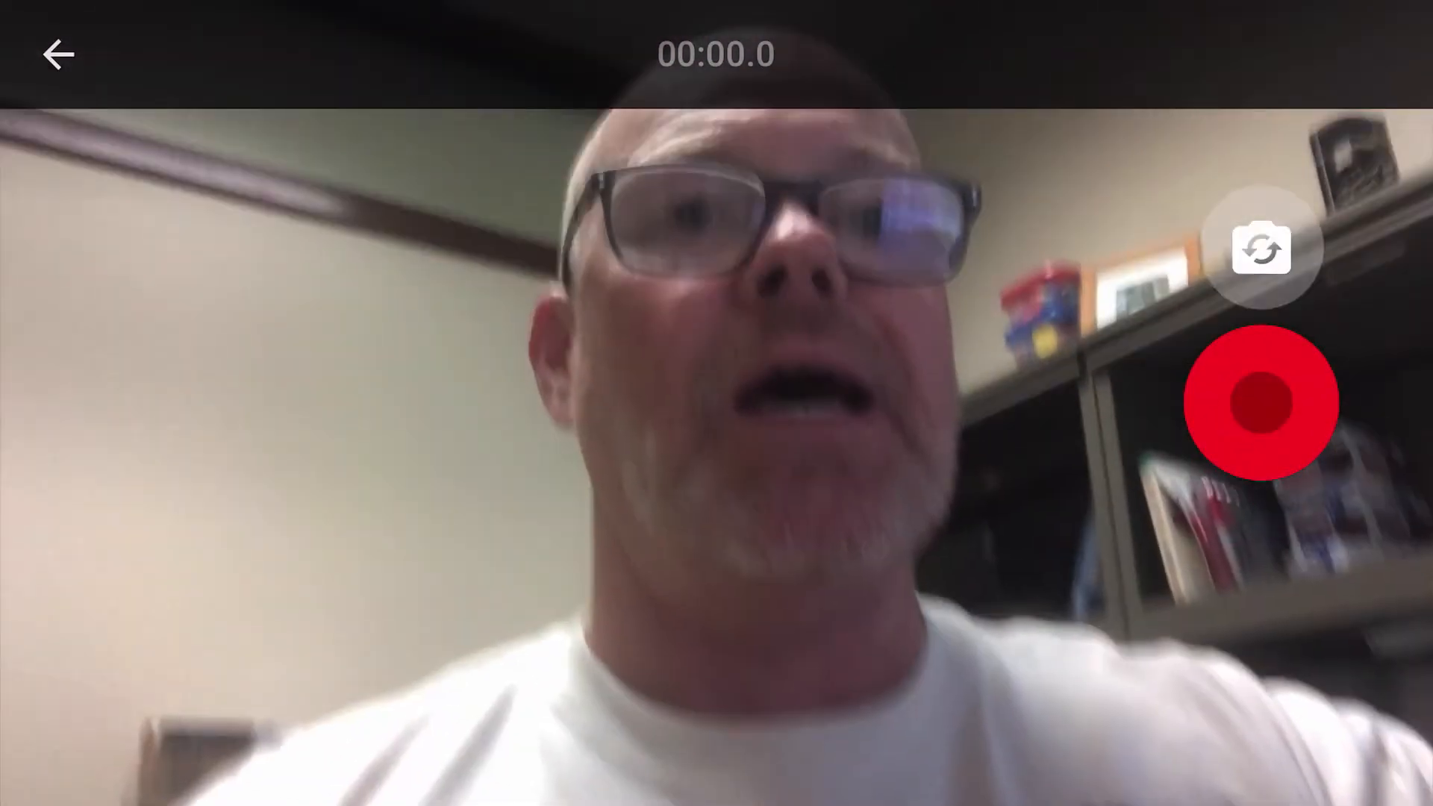
Flip between rear and front cameras, then record the 30-second math demo
{"action": "left_click", "coordinate": [1259, 248]}
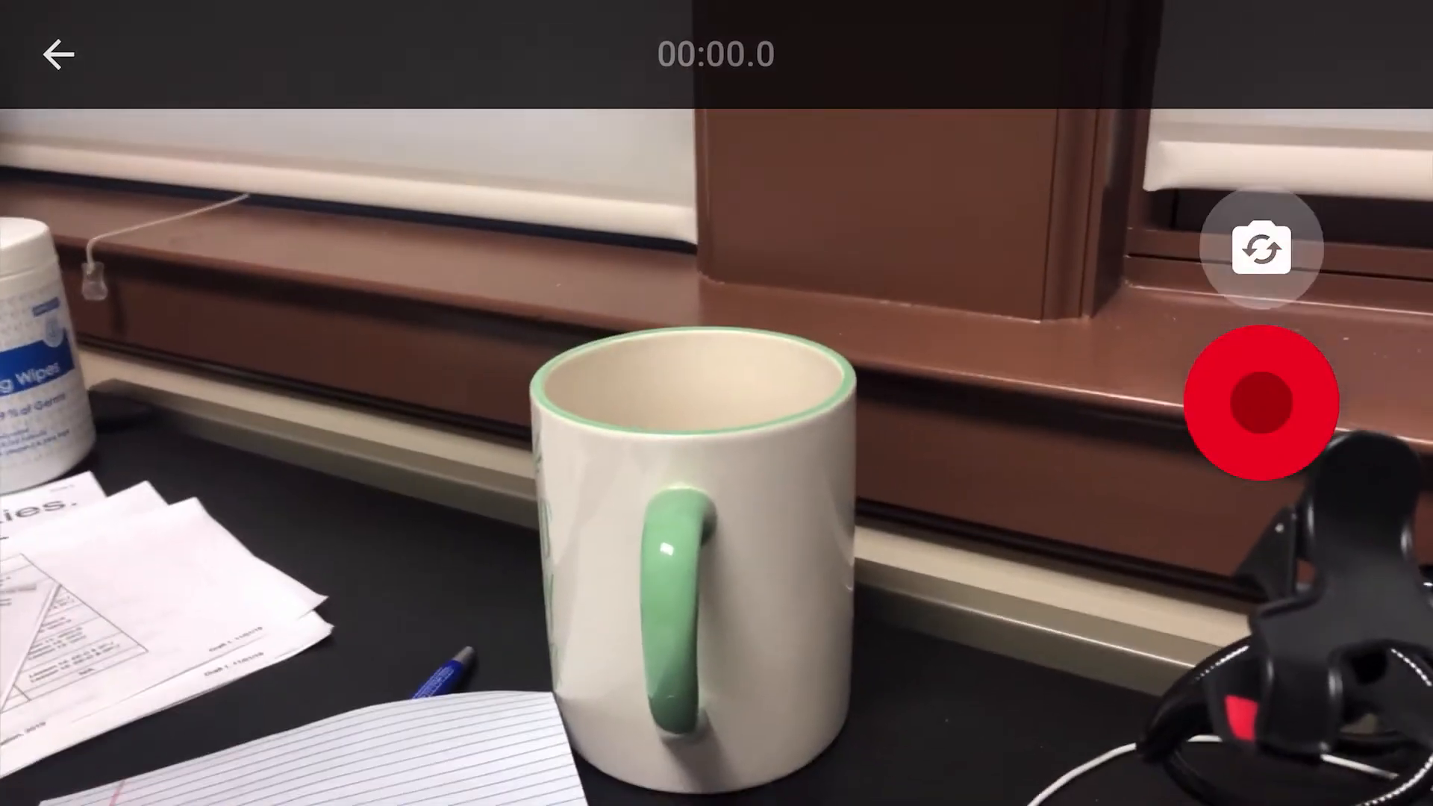
{"action": "left_click", "coordinate": [1259, 247]}
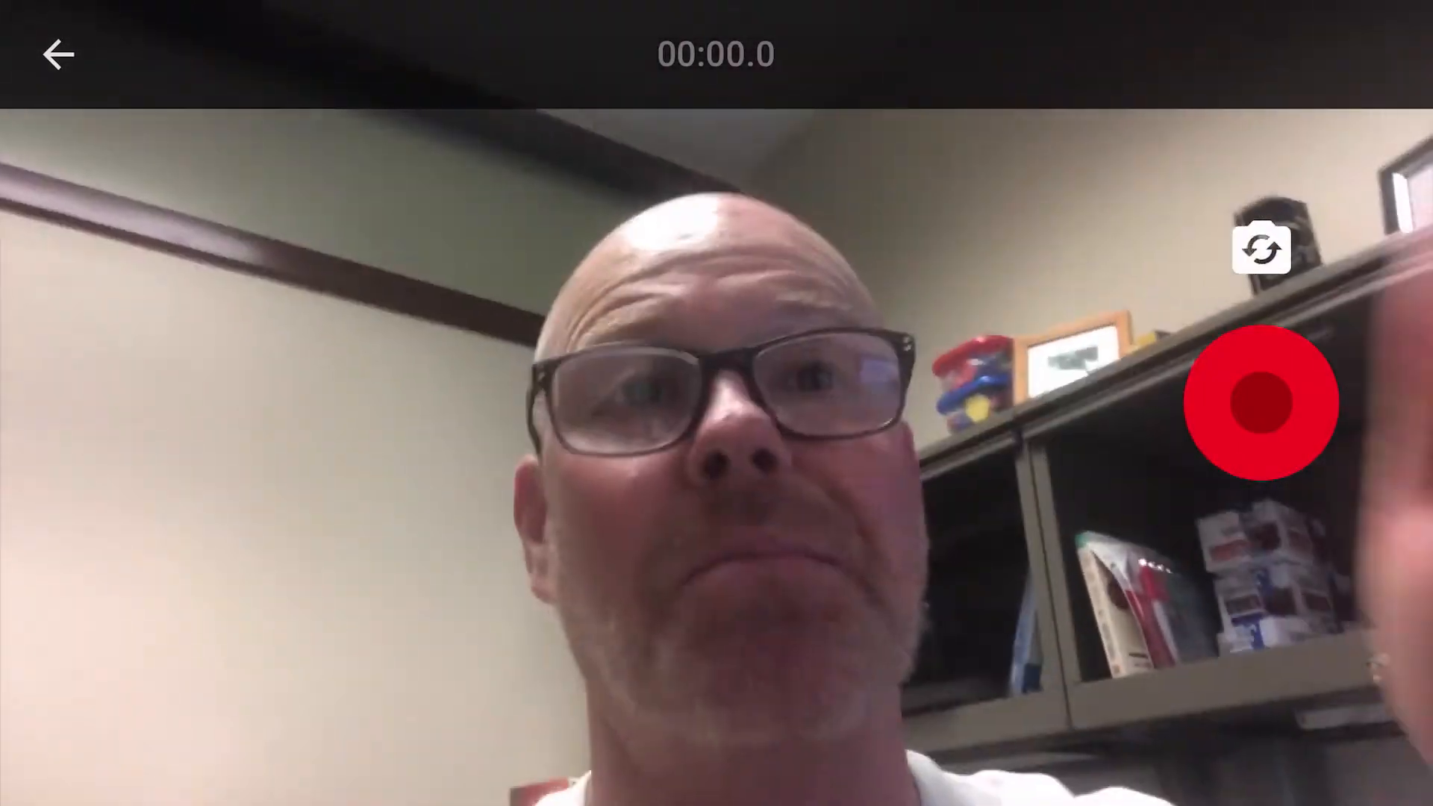
{"action": "left_click", "coordinate": [1262, 402]}
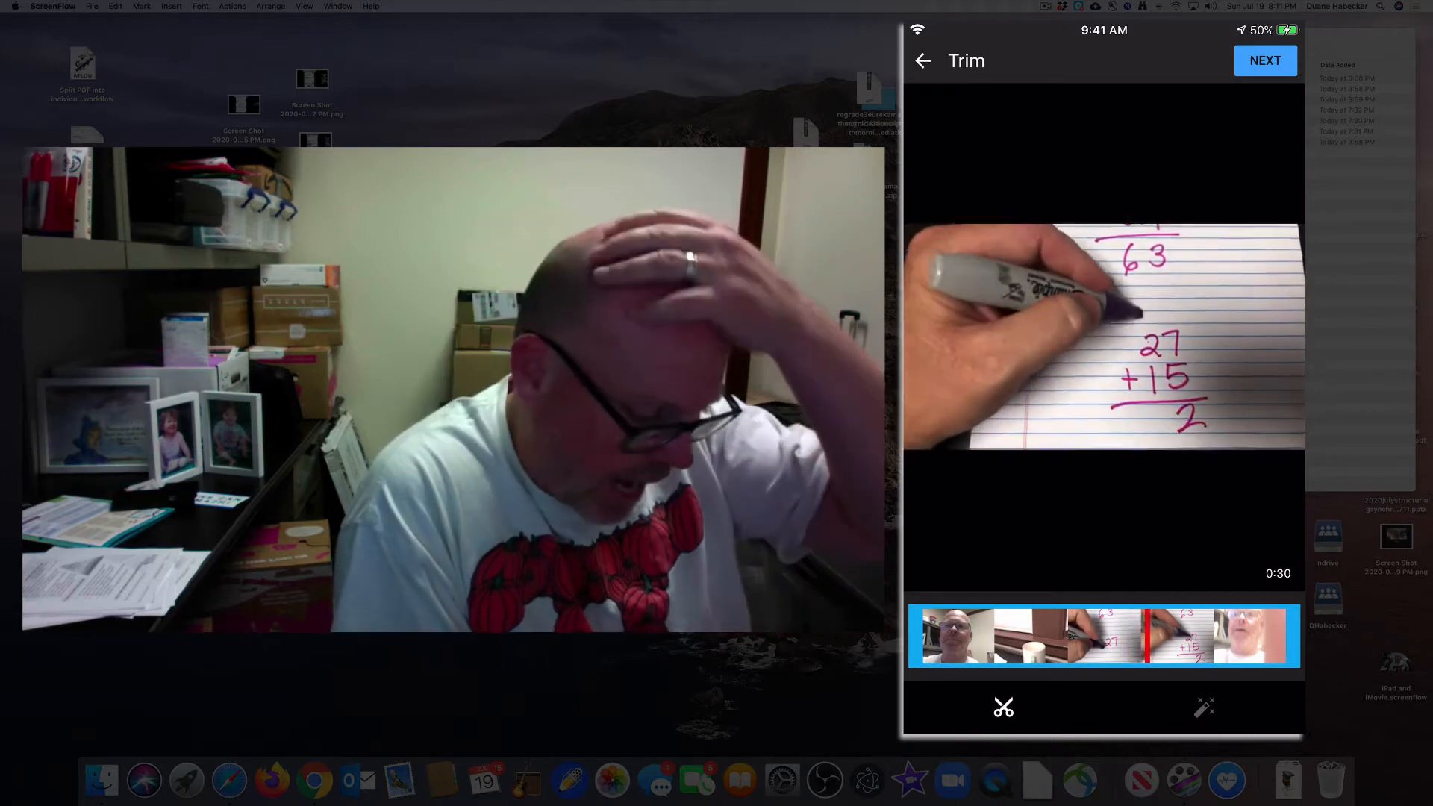
Accept the trim and reach the Add details form with the Title field selected
{"action": "left_click", "coordinate": [1266, 60]}
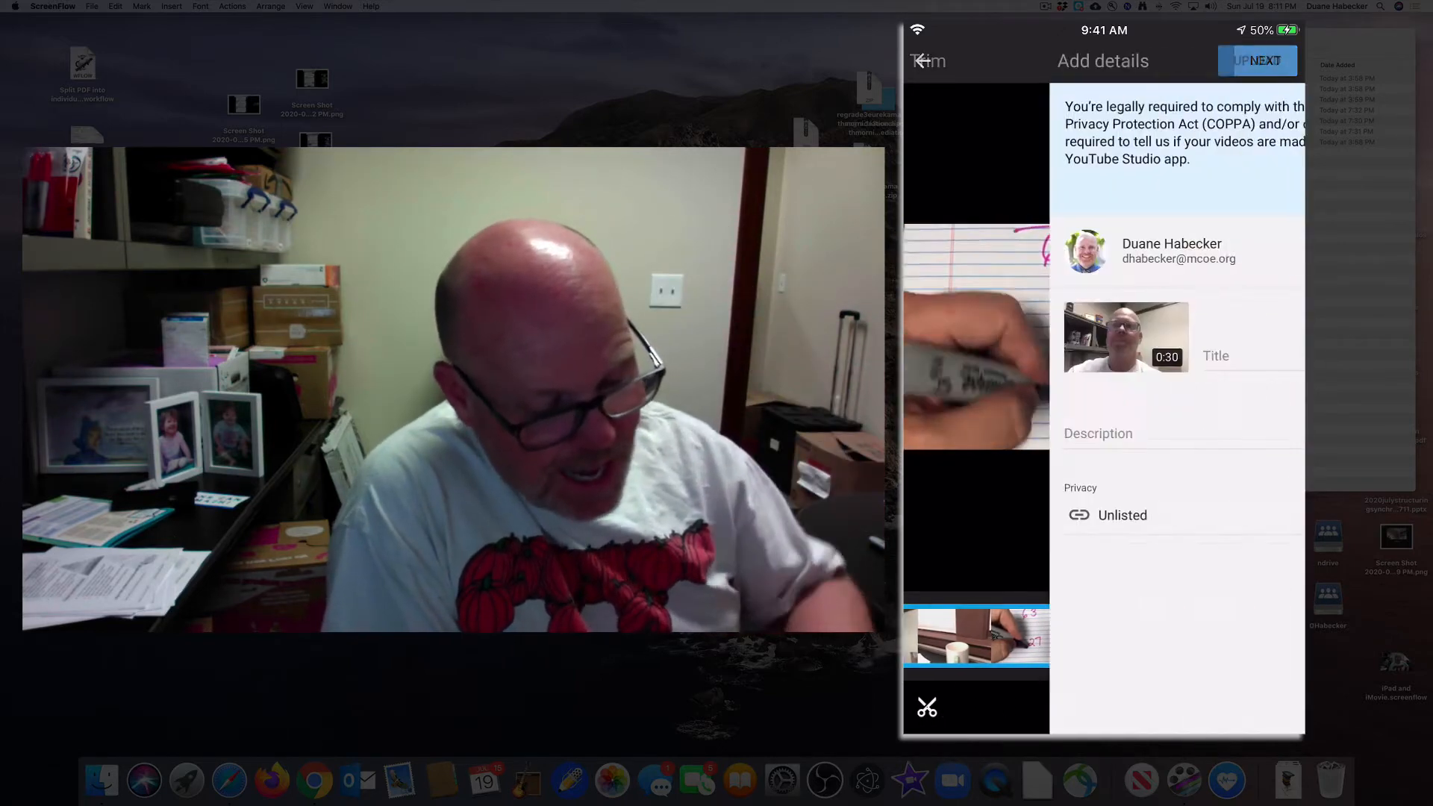
{"action": "left_click", "coordinate": [1258, 61]}
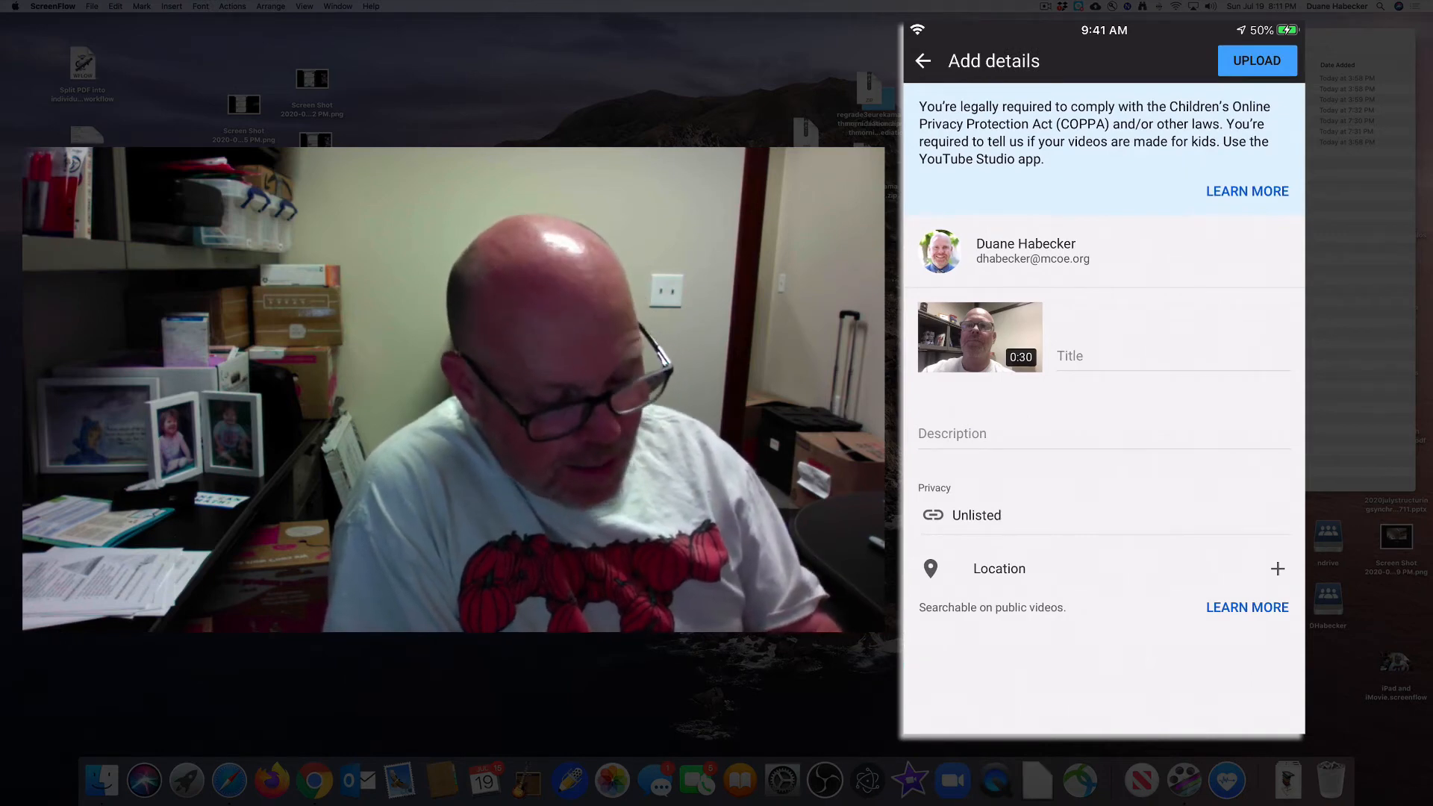
{"action": "left_click", "coordinate": [1169, 355]}
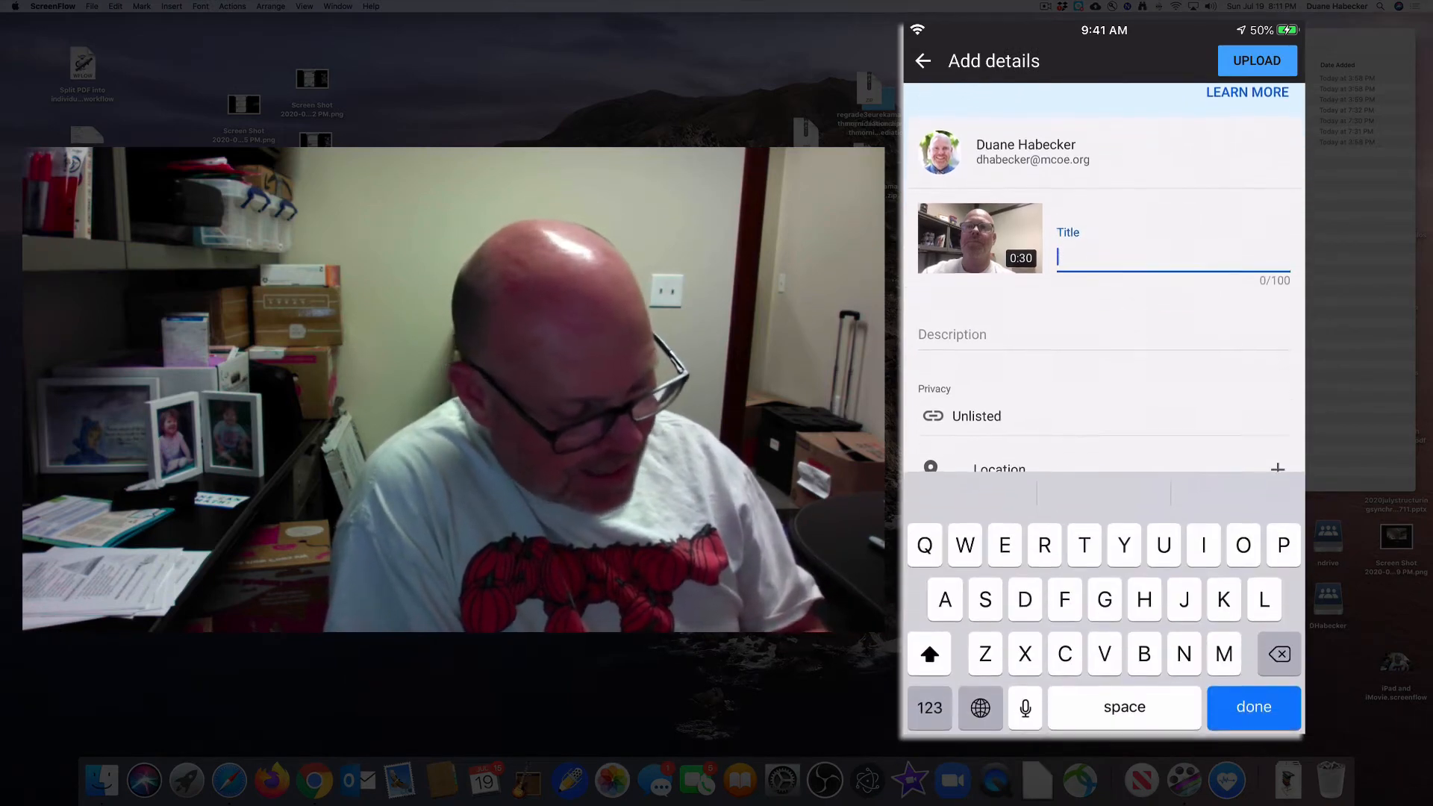
Title the upload 'Demo vid 3', describe it 'IPhone and YouTube app', and set privacy Public
{"action": "type", "text": "Dem"}
{"action": "left_click", "coordinate": [1105, 337]}
{"action": "type", "text": "IPhone and"}
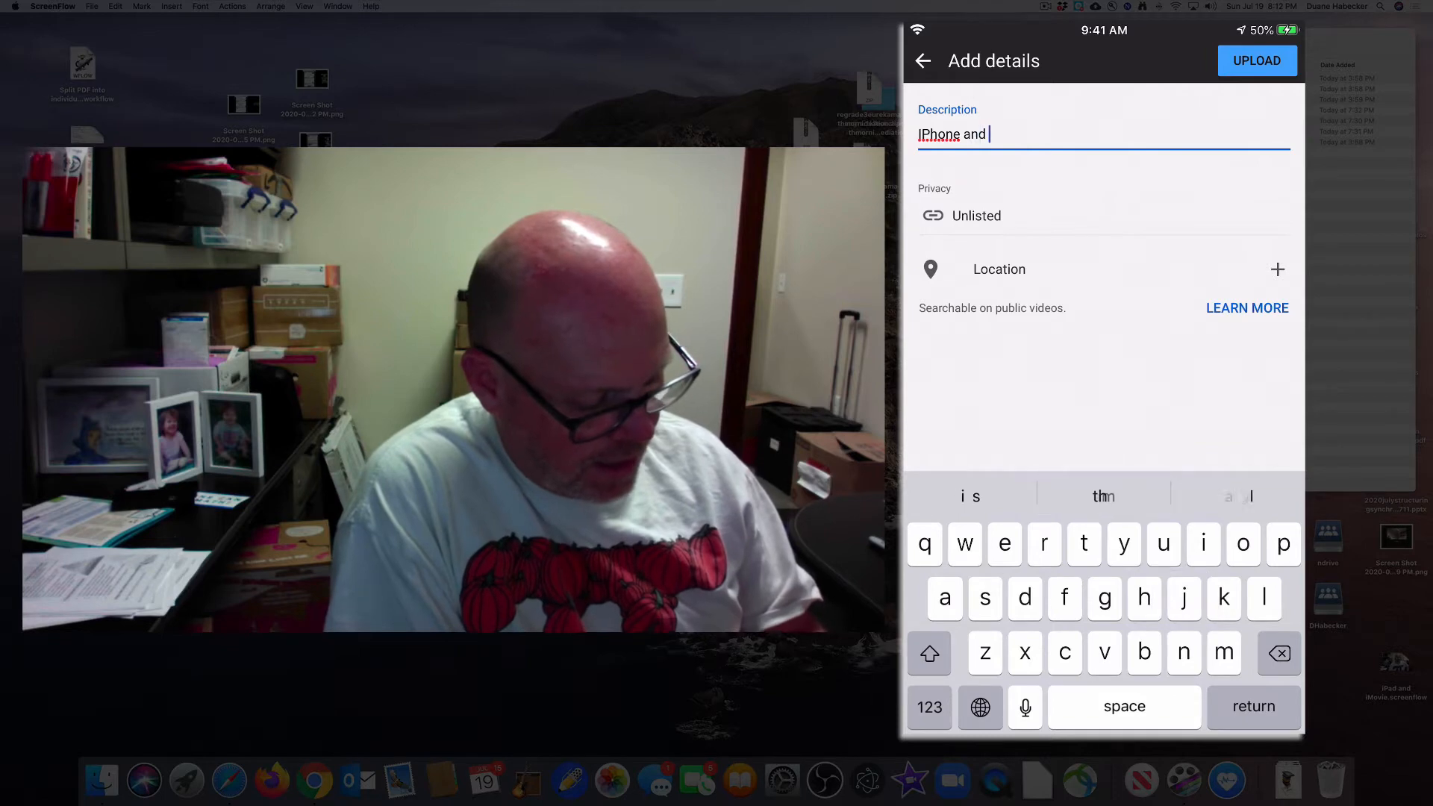
{"action": "type", "text": "YouTube app"}
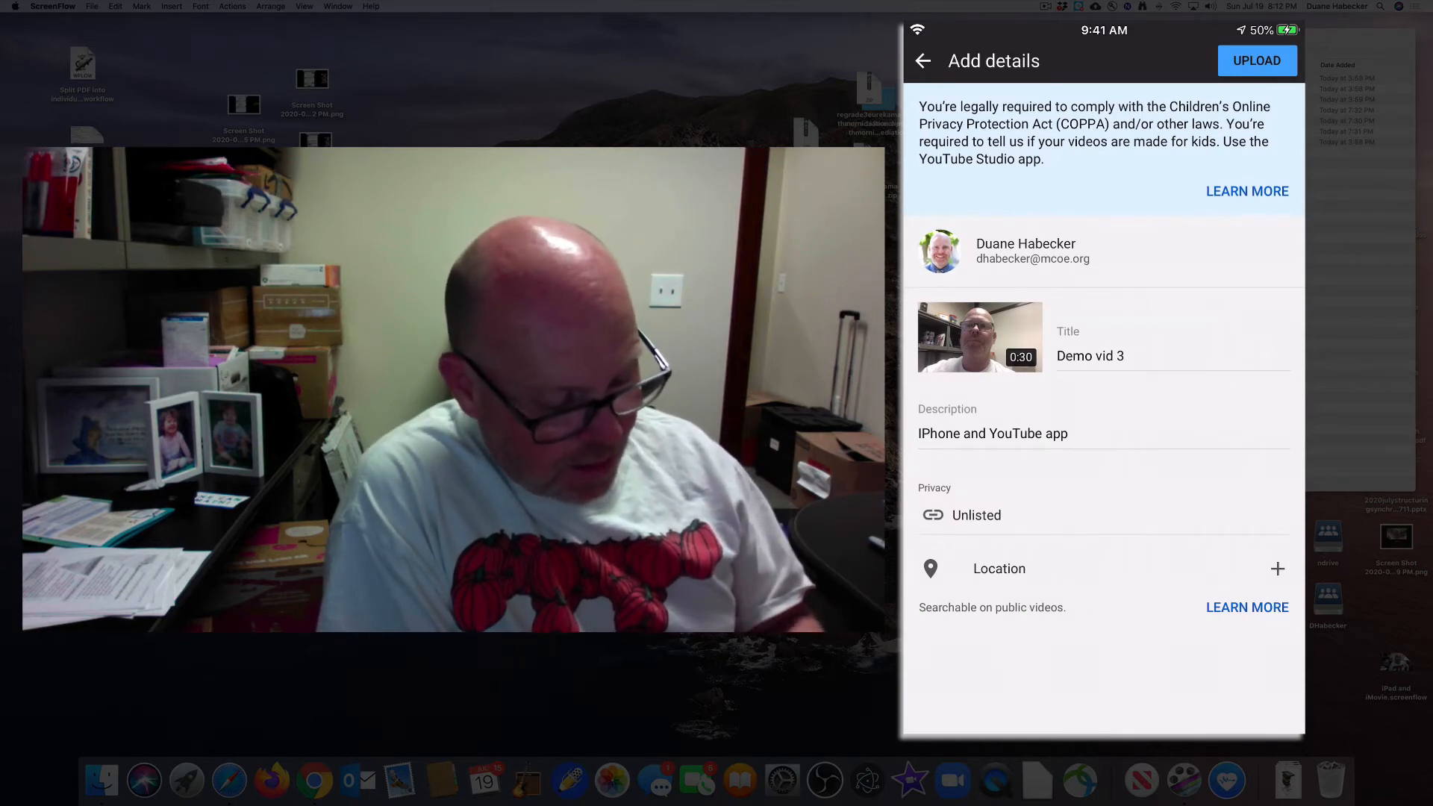
{"action": "left_click", "coordinate": [976, 514]}
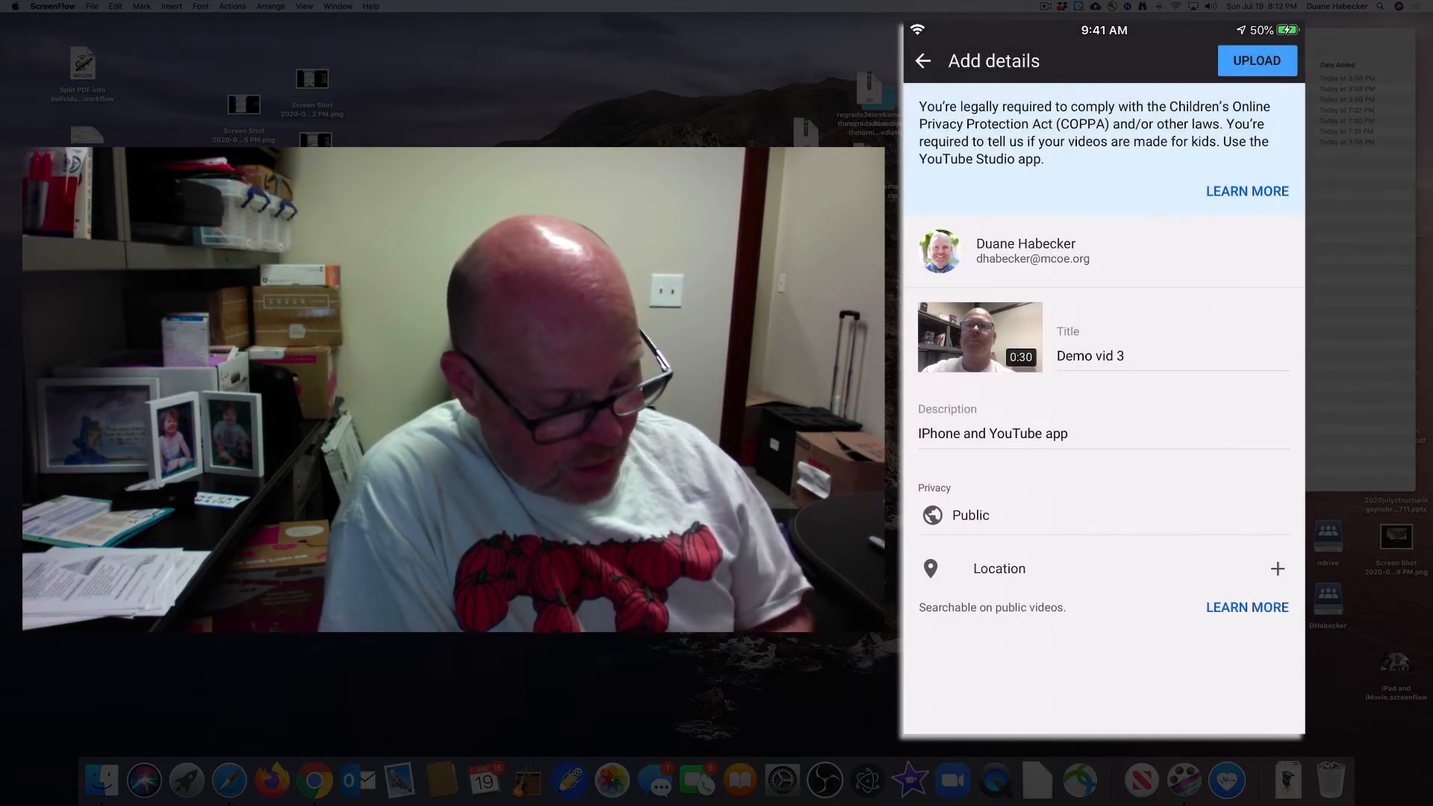
{"action": "left_click", "coordinate": [970, 516]}
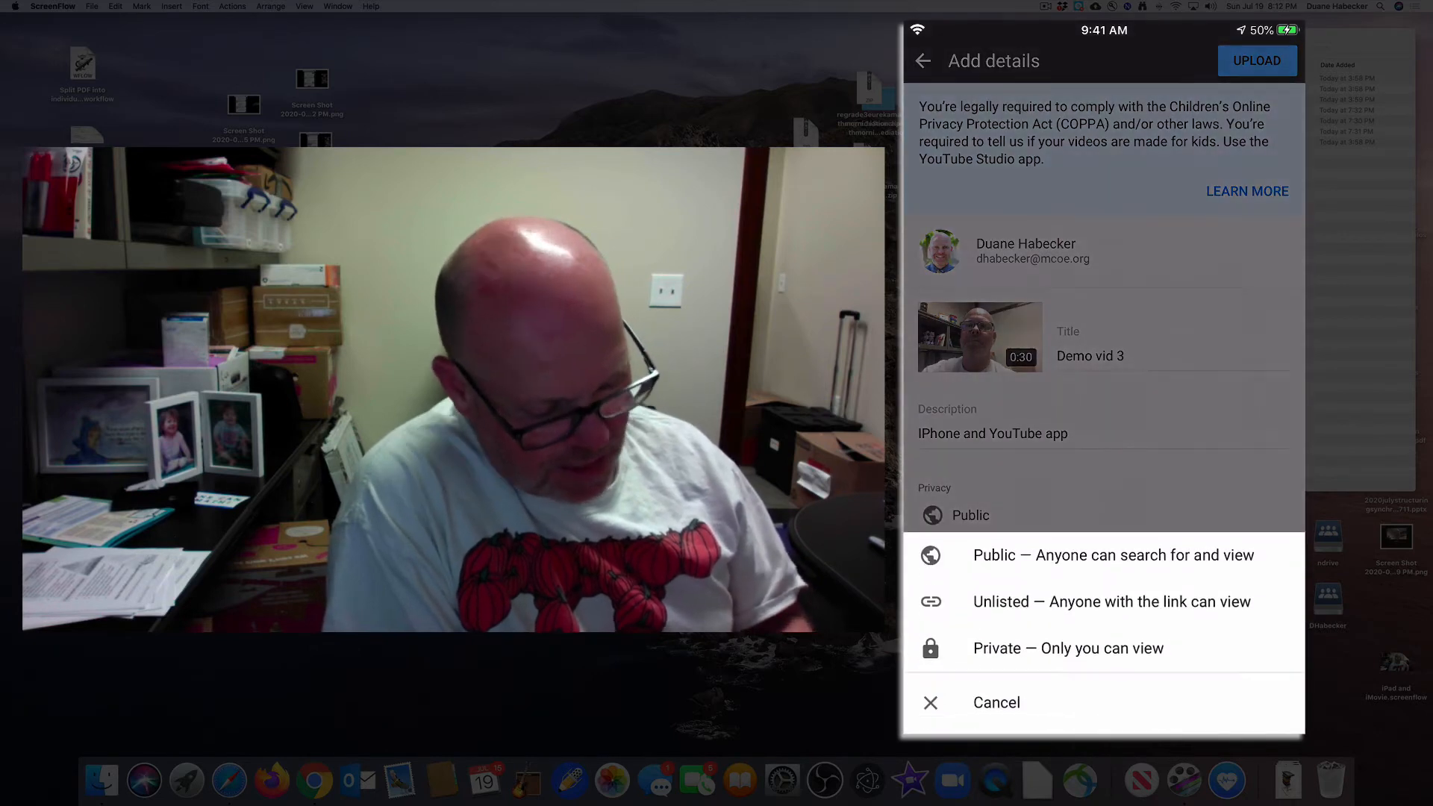